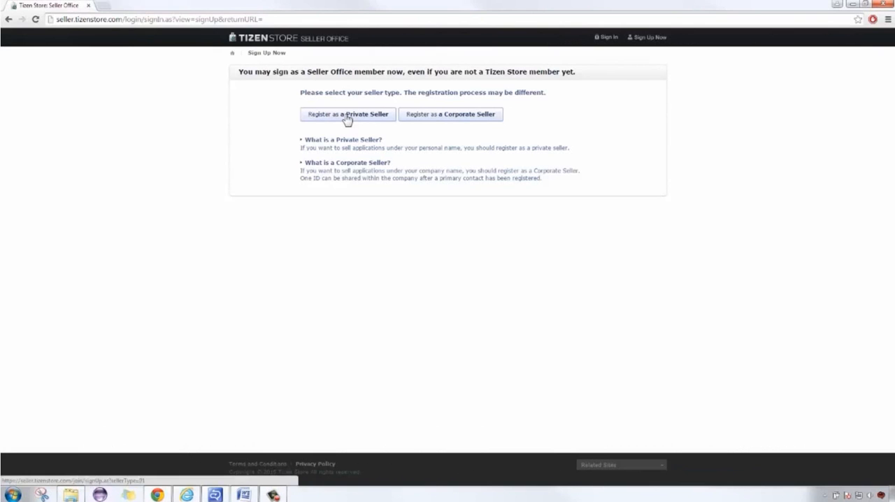
Step: Choose 'Register as a Private Seller' and continue into the sign-up terms
{"action": "left_click", "coordinate": [345, 114]}
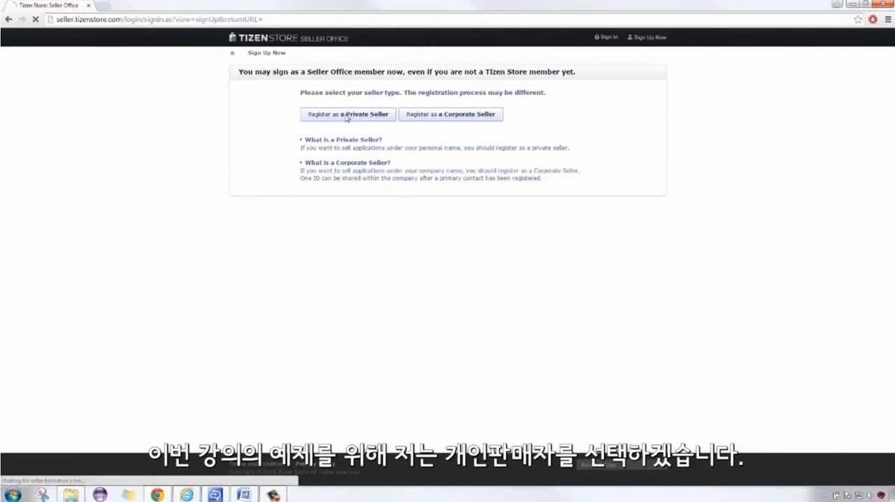
{"action": "left_click", "coordinate": [345, 114]}
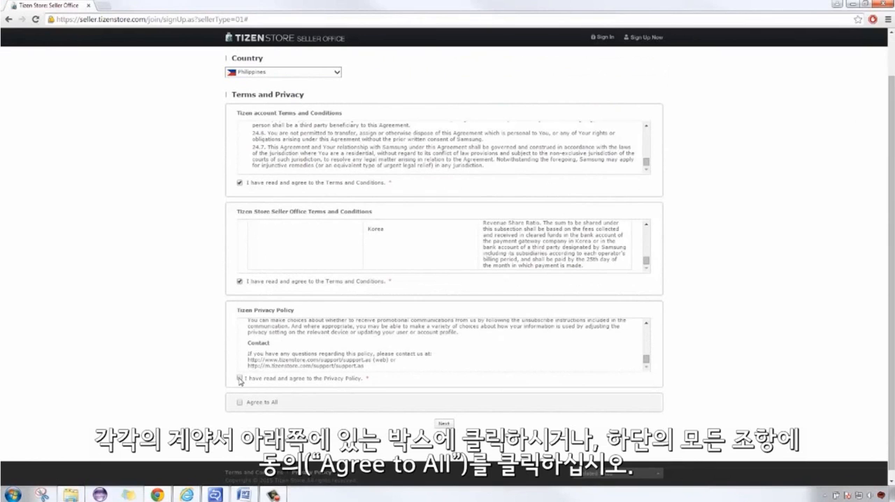
Step: Accept the Tizen Privacy Policy and advance to the basic information form
{"action": "left_click", "coordinate": [238, 379]}
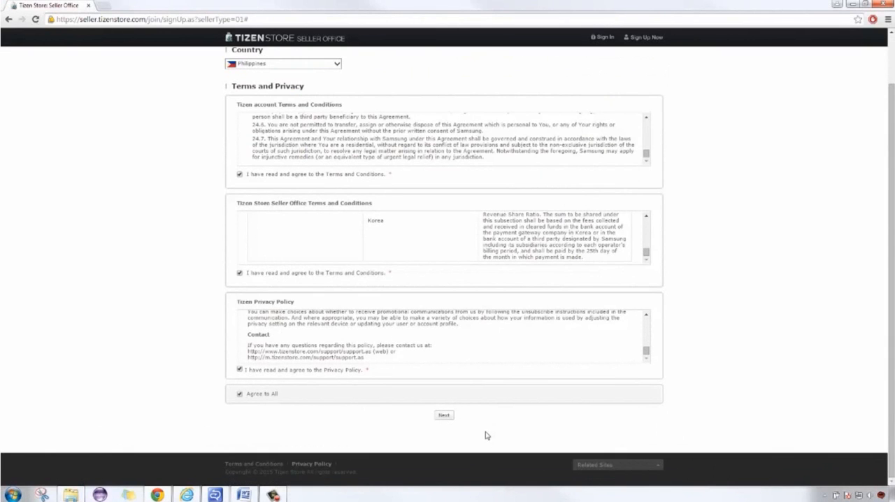
{"action": "left_click", "coordinate": [443, 414]}
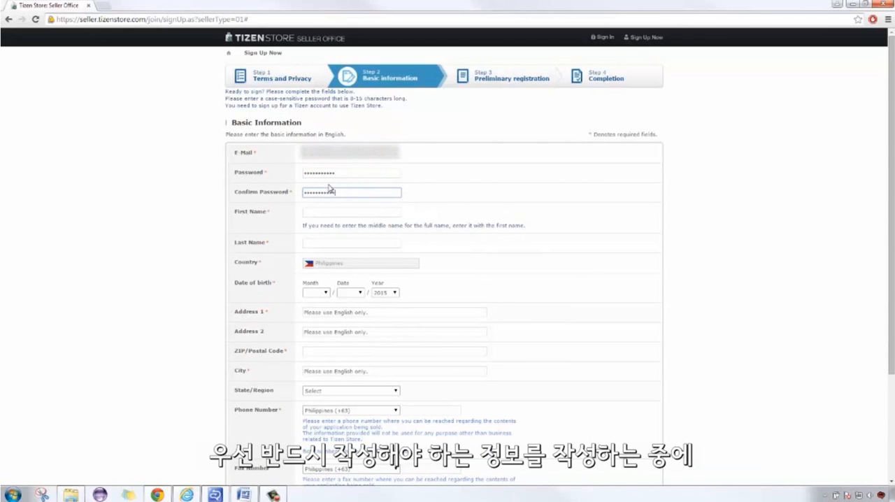
Step: Fill in first name, last name and birth date, entering 'Tagui' in the form
{"action": "left_click", "coordinate": [351, 211]}
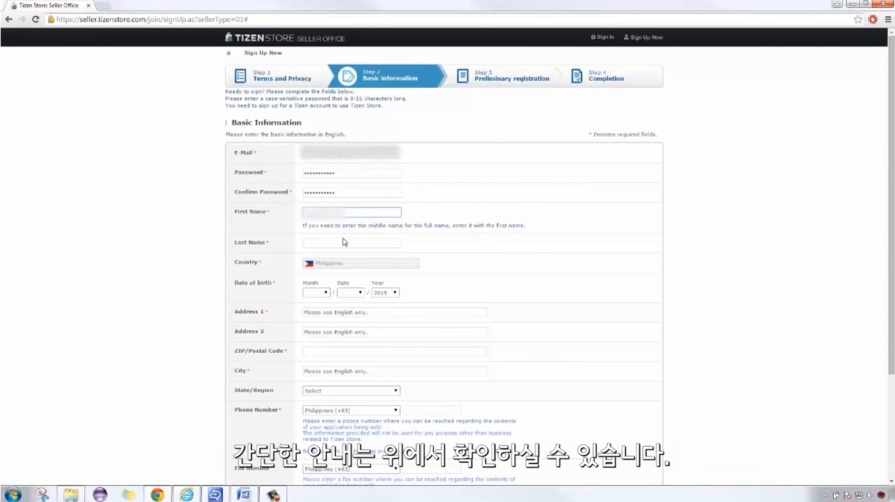
{"action": "left_click", "coordinate": [351, 243]}
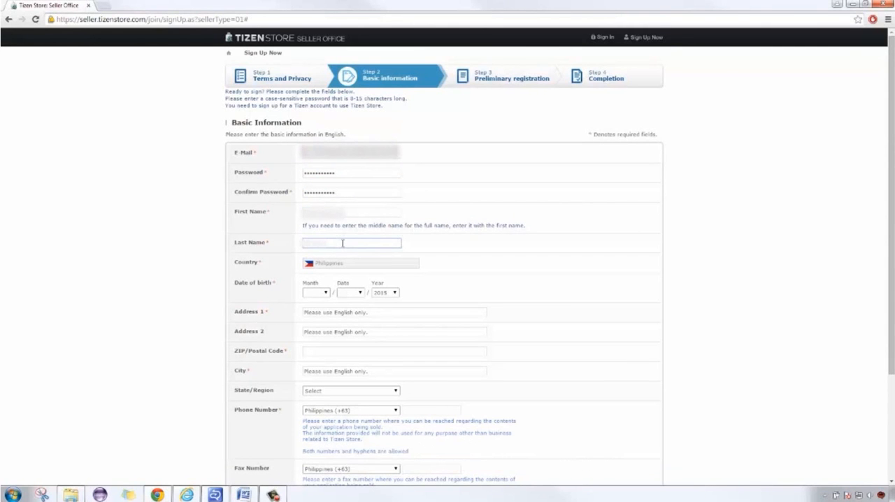
{"action": "left_click", "coordinate": [316, 292]}
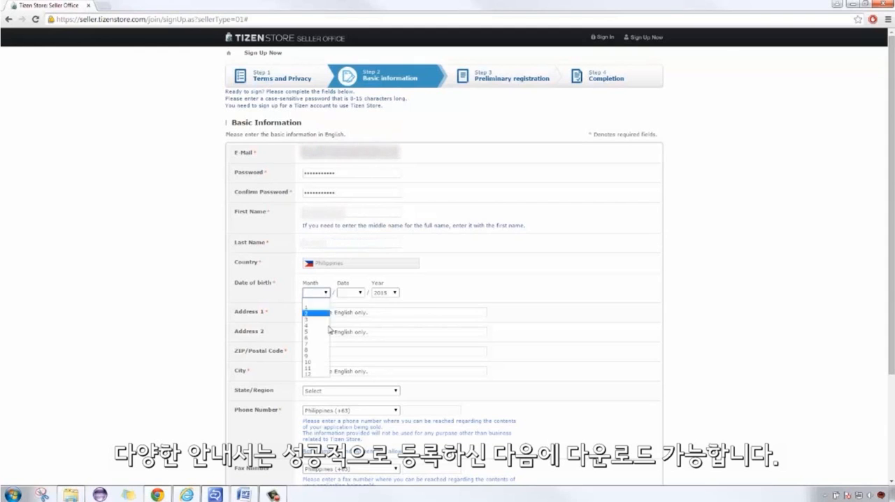
{"action": "left_click", "coordinate": [315, 311]}
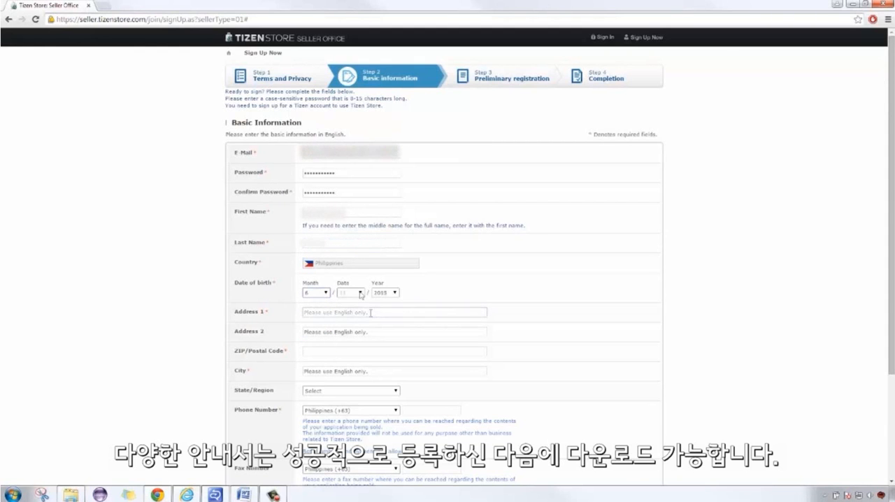
{"action": "type", "text": "Tagui"}
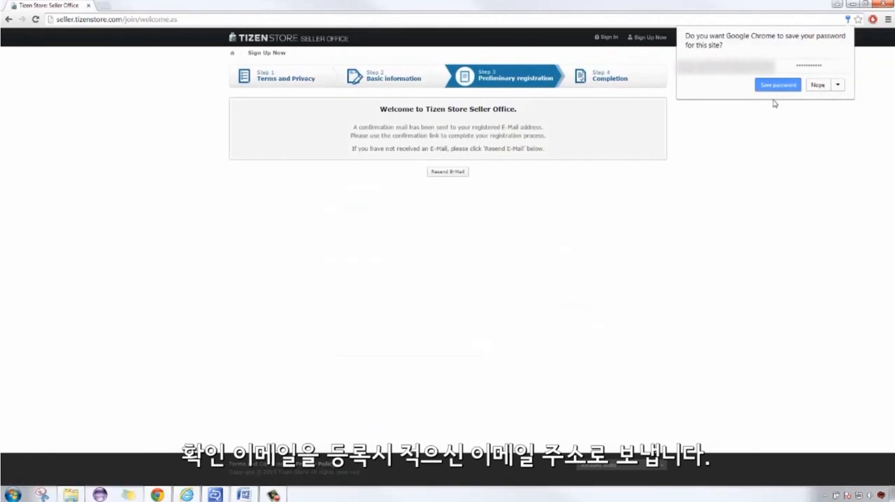
Step: Dismiss the save-password prompt, then enter the password and sign in via the activation page
{"action": "left_click", "coordinate": [815, 84]}
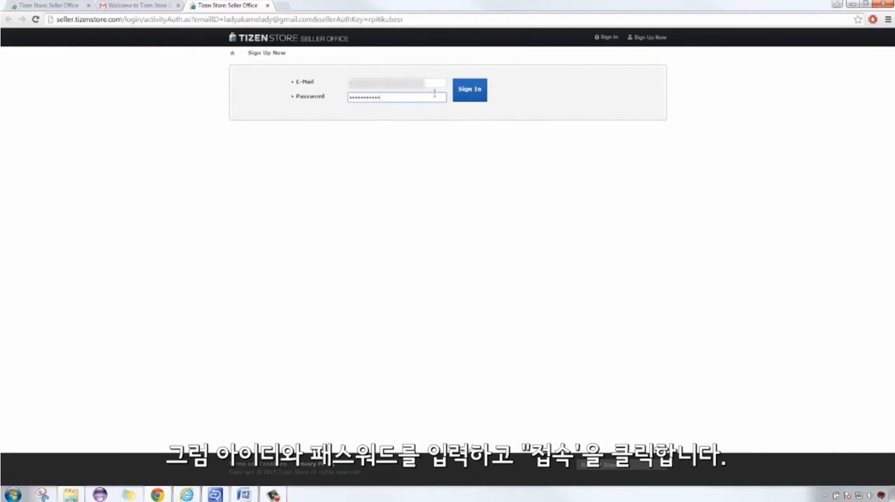
{"action": "left_click", "coordinate": [469, 90]}
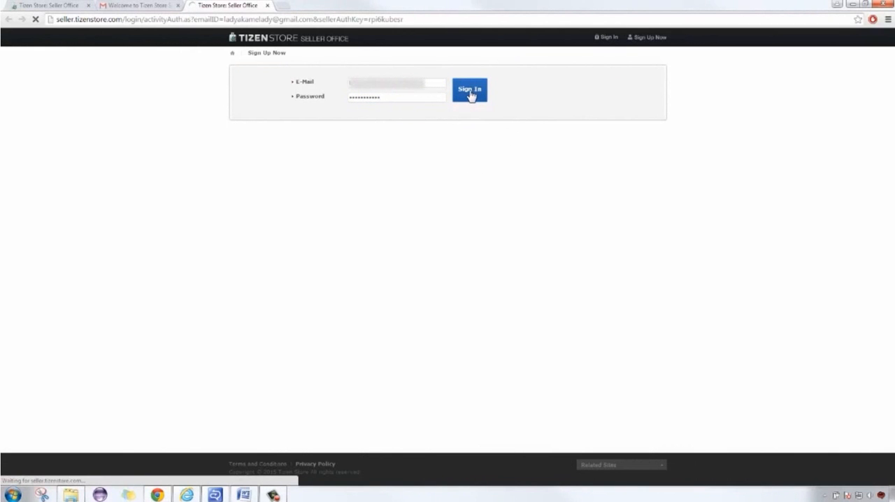
{"action": "left_click", "coordinate": [470, 89]}
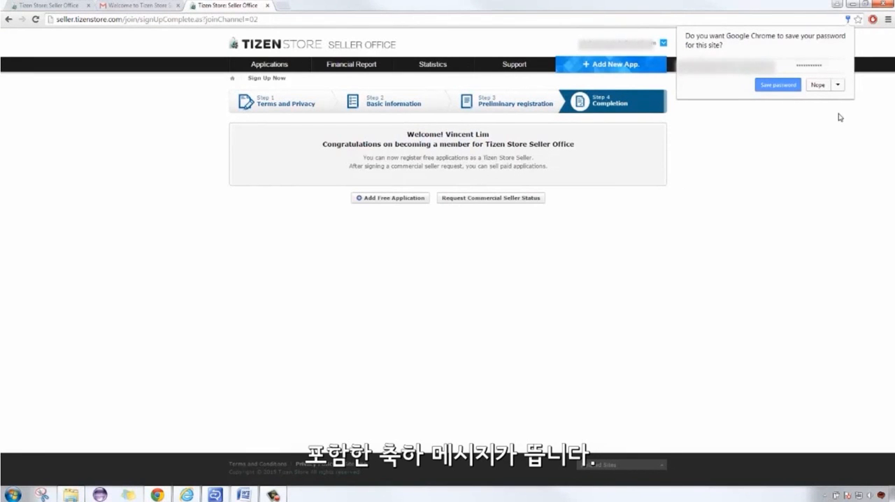
Step: Decline Chrome's offer to save the password
{"action": "left_click", "coordinate": [816, 84]}
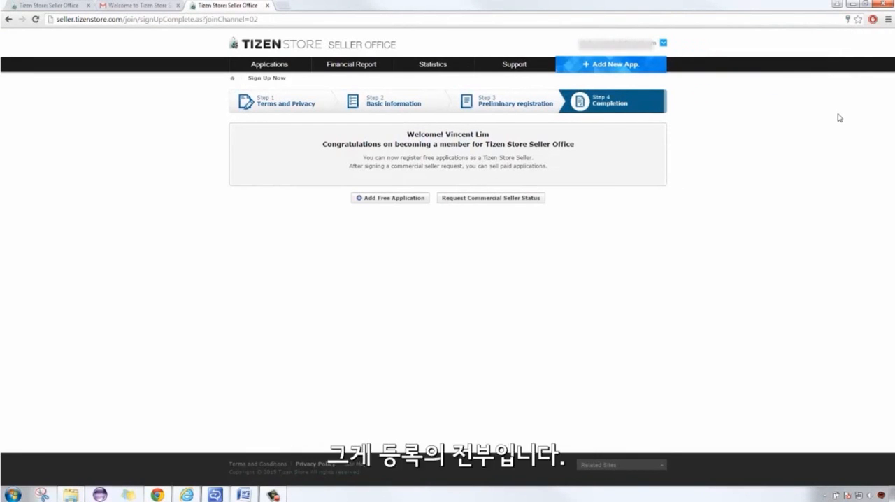
{"action": "mouse_move", "coordinate": [791, 127]}
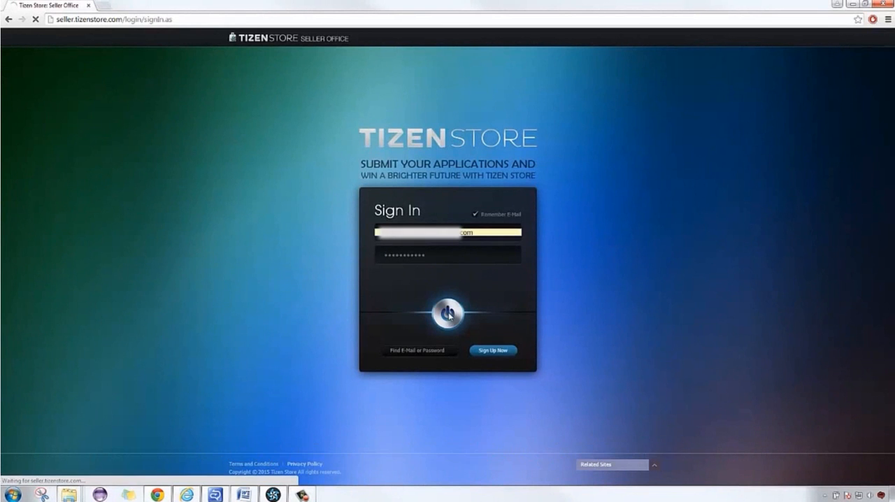
Step: Sign in, browse the Applications and Support menus, then choose Add New Application
{"action": "left_click", "coordinate": [445, 318]}
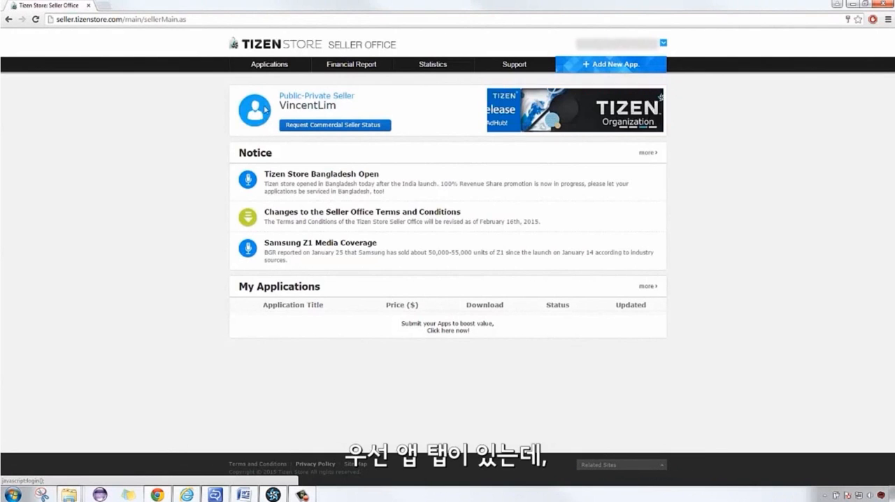
{"action": "left_click", "coordinate": [269, 64]}
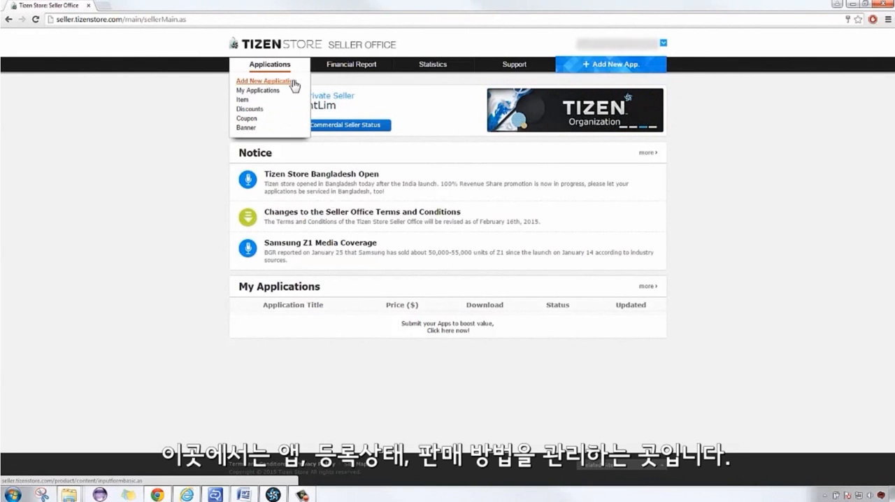
{"action": "mouse_move", "coordinate": [242, 99]}
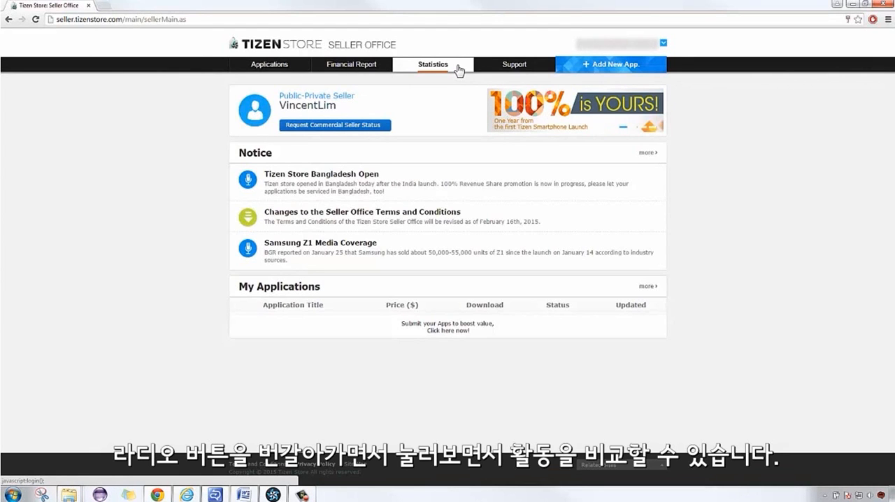
{"action": "left_click", "coordinate": [514, 64]}
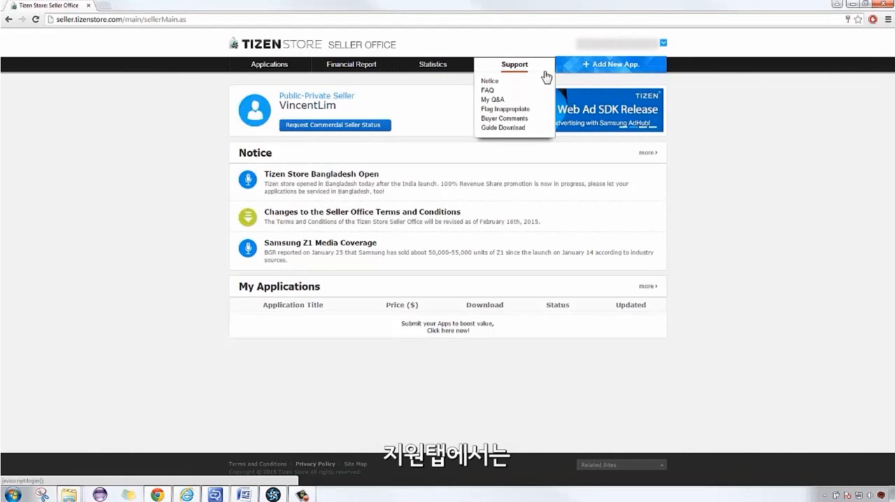
{"action": "mouse_move", "coordinate": [504, 127]}
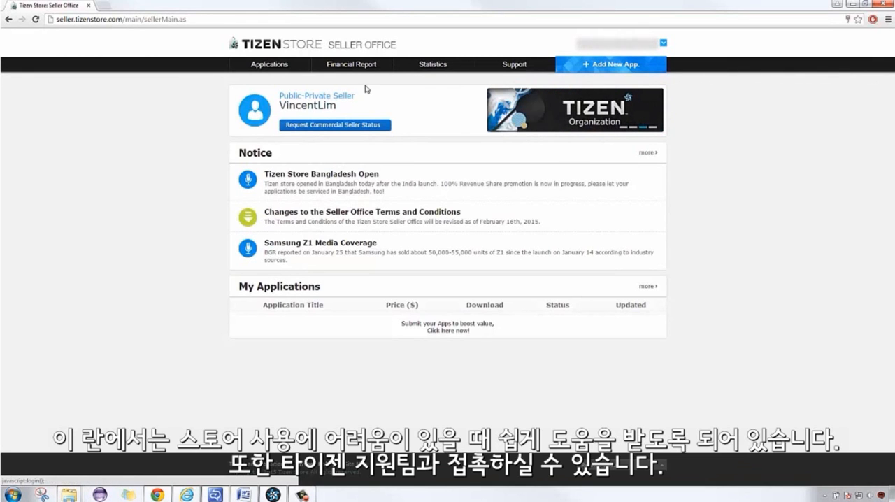
{"action": "left_click", "coordinate": [268, 64]}
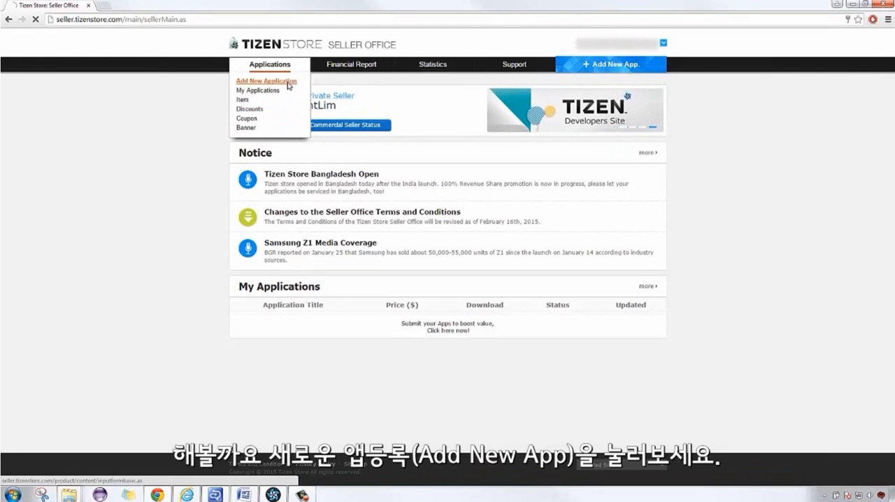
{"action": "left_click", "coordinate": [266, 80]}
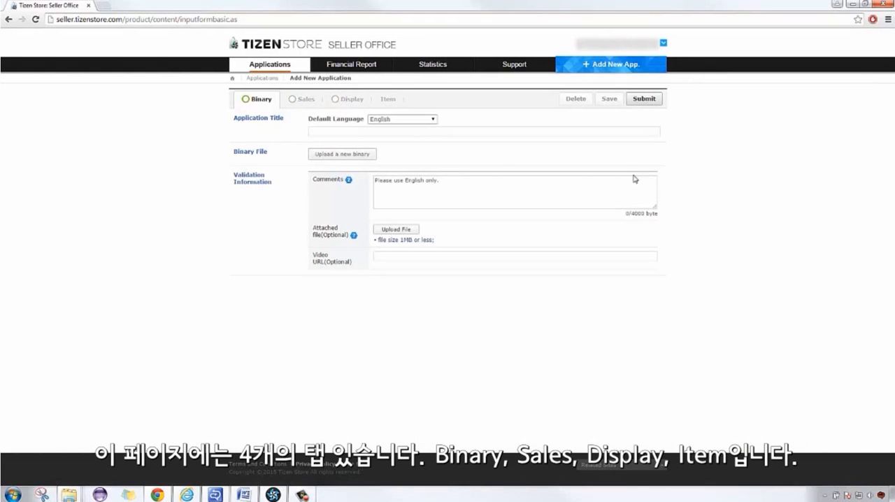
Step: Title the application 'SampleUpload' and begin uploading a new binary
{"action": "left_click", "coordinate": [417, 132]}
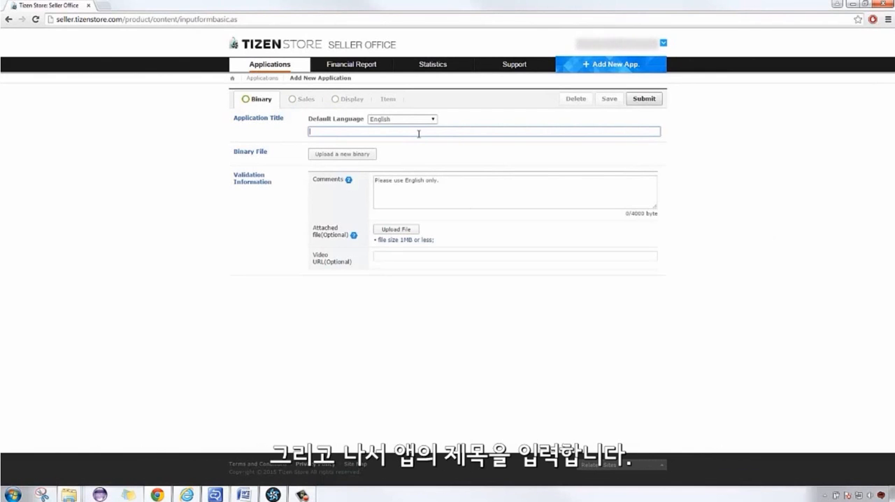
{"action": "type", "text": "SampleUpload"}
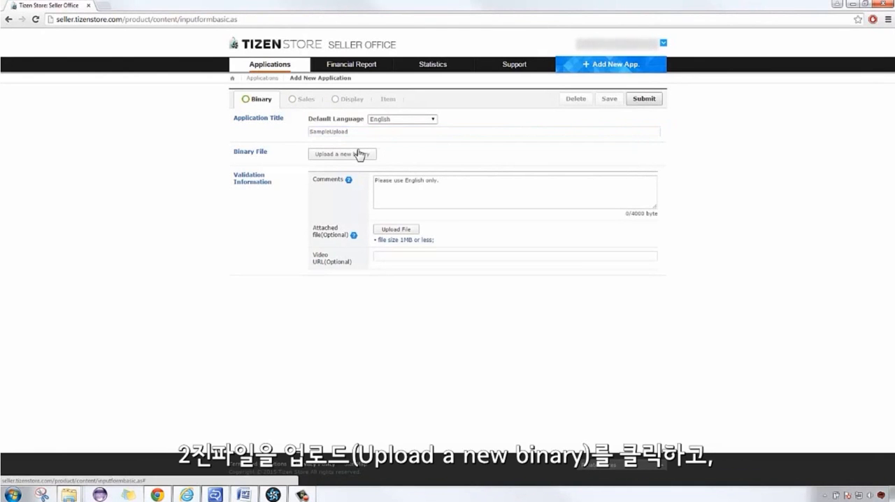
{"action": "left_click", "coordinate": [342, 154]}
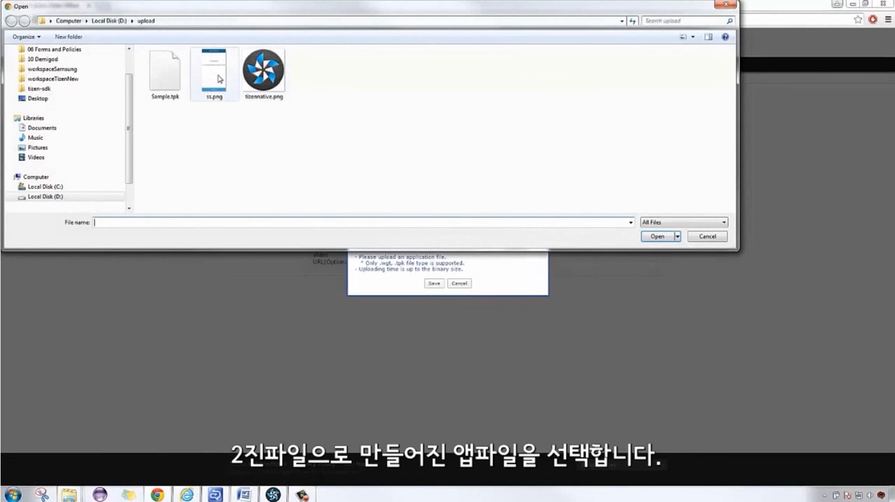
Step: Select Sample.tpk and save it as the application's binary
{"action": "left_click", "coordinate": [655, 236]}
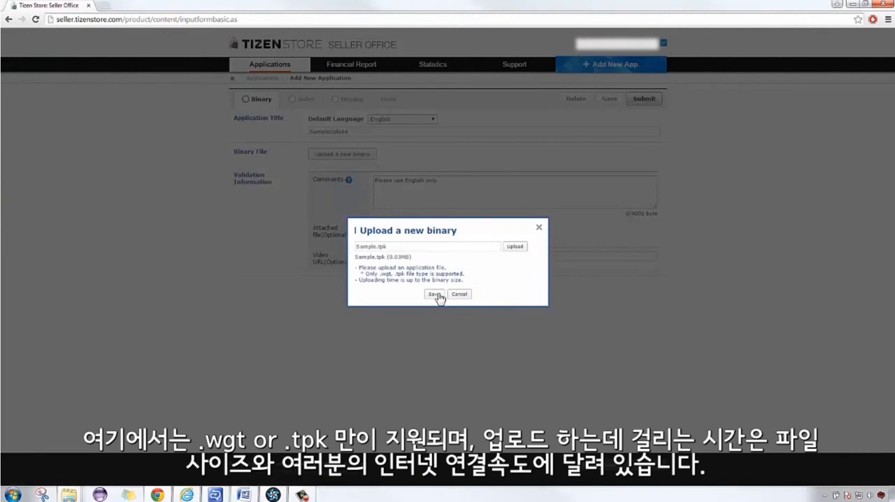
{"action": "left_click", "coordinate": [435, 294]}
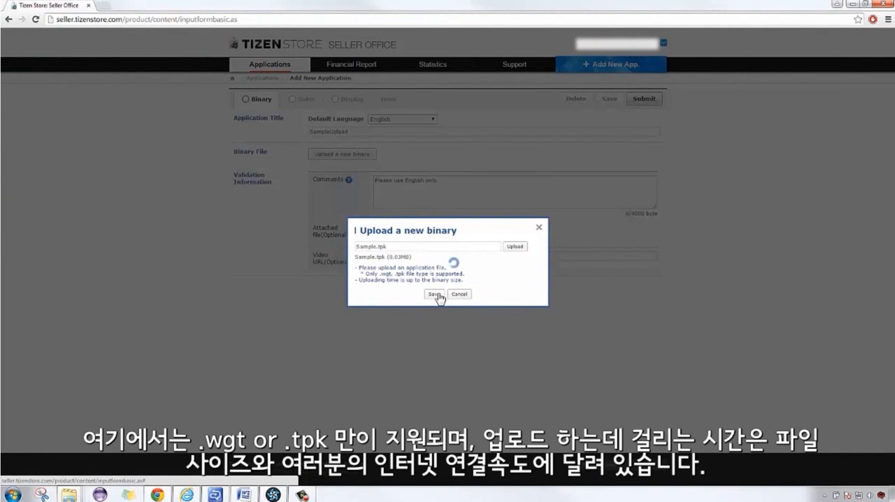
{"action": "left_click", "coordinate": [435, 293]}
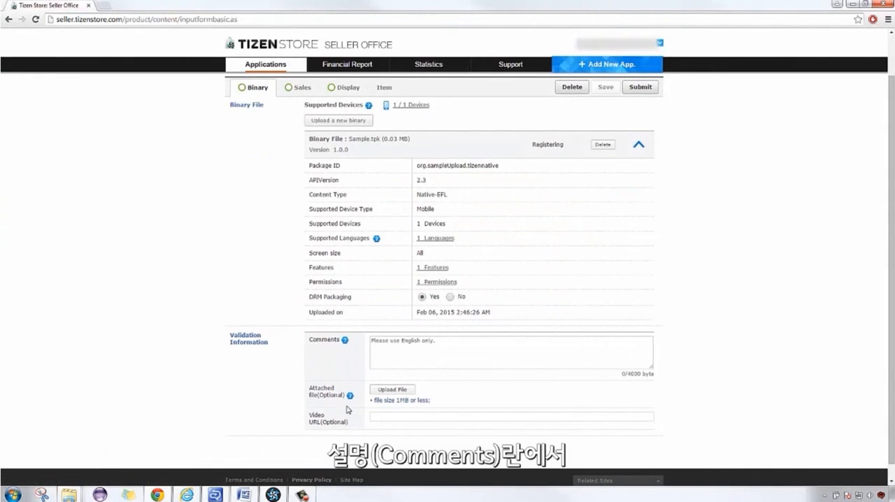
{"action": "mouse_move", "coordinate": [341, 418]}
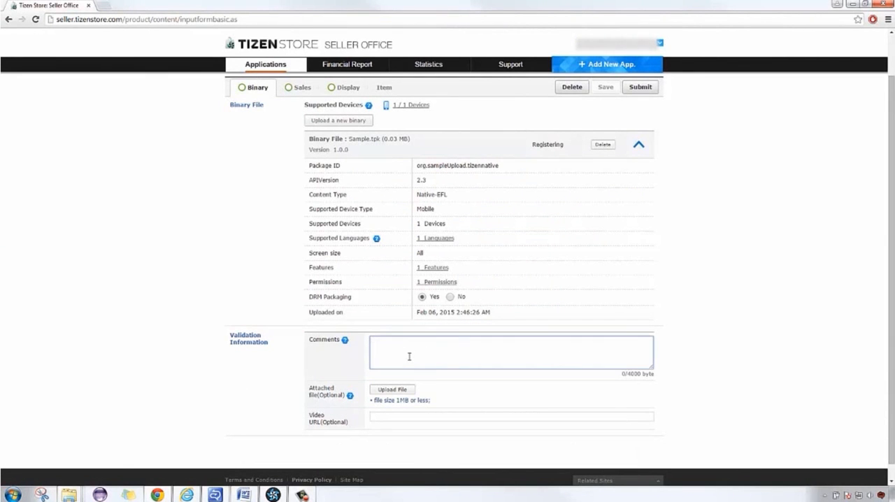
Step: Enter the comment 'Sample upload.' and save the Binary step
{"action": "type", "text": "Sample"}
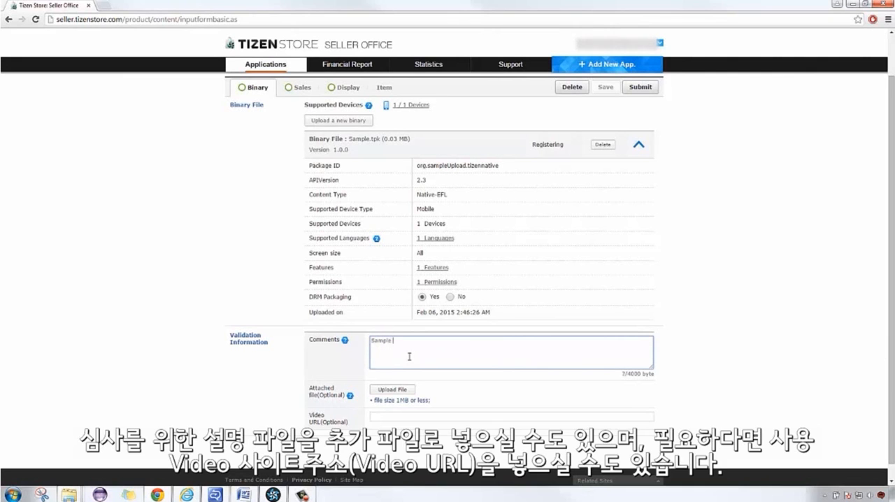
{"action": "type", "text": "upload."}
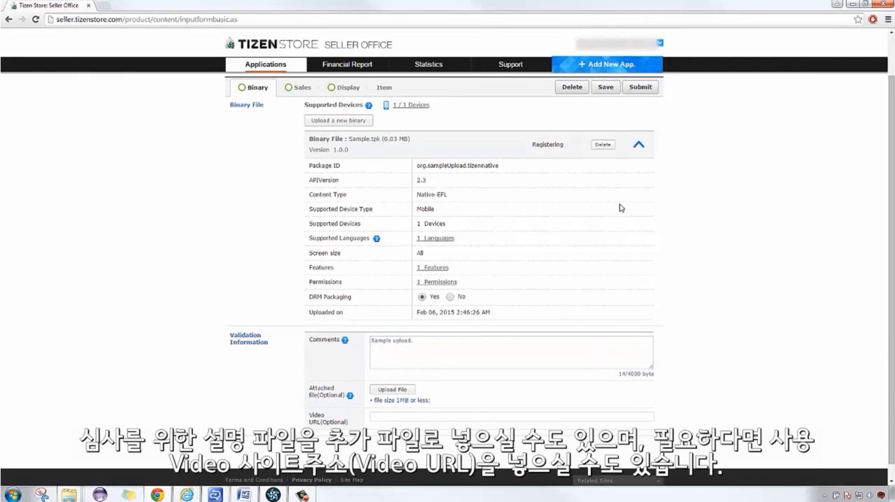
{"action": "left_click", "coordinate": [605, 87]}
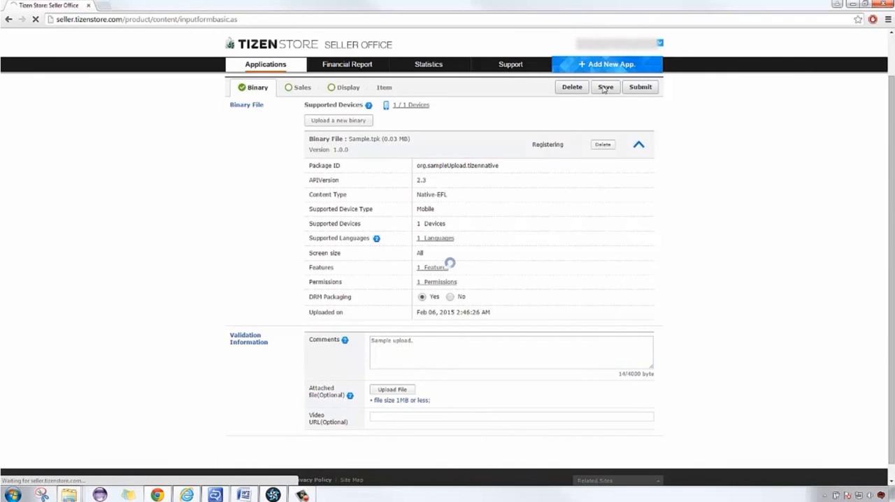
{"action": "left_click", "coordinate": [605, 87]}
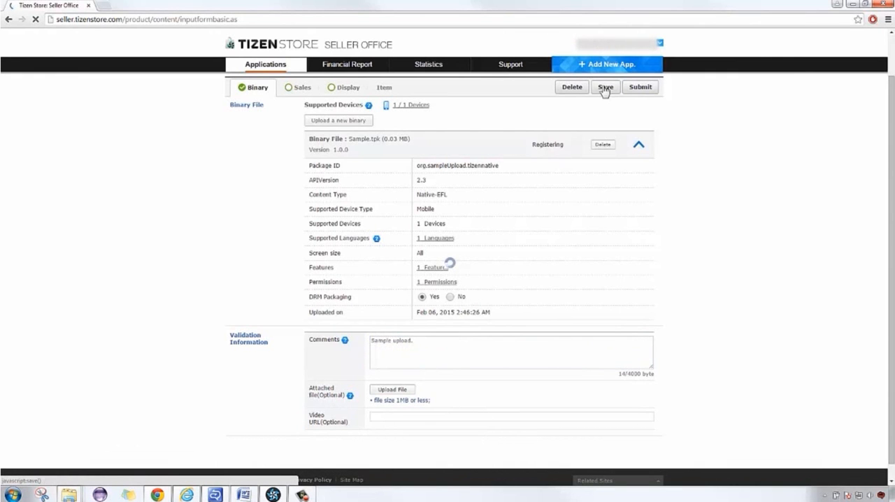
{"action": "left_click", "coordinate": [605, 86]}
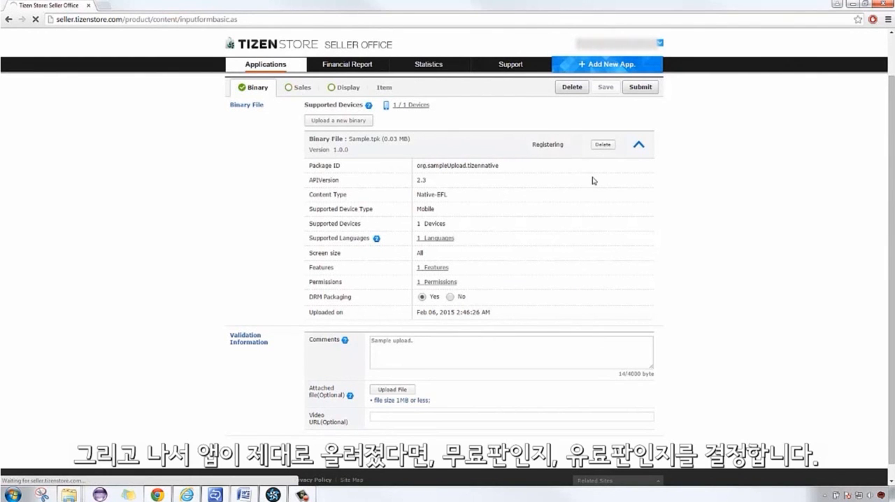
Step: Switch to the Sales step to view price type and country options
{"action": "left_click", "coordinate": [301, 86]}
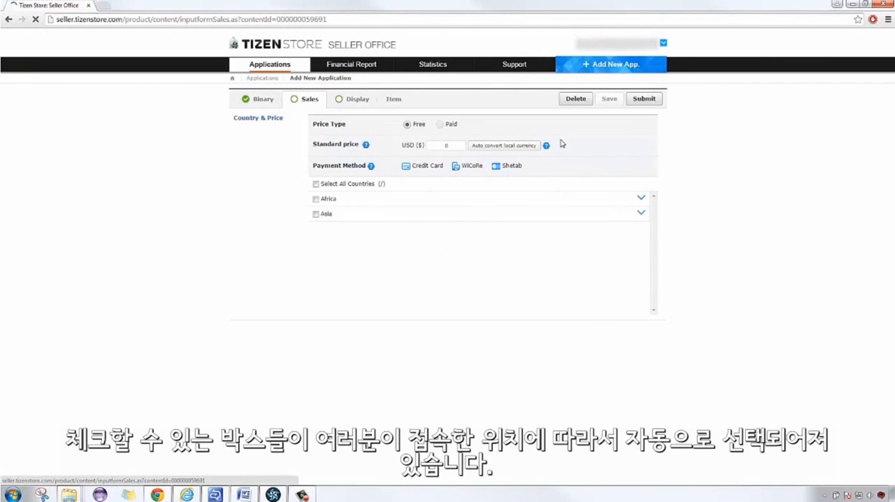
Step: Set the primary category to Utilities and age restriction to All, then save the sales settings
{"action": "scroll", "scroll_direction": "down", "scroll_amount": 3}
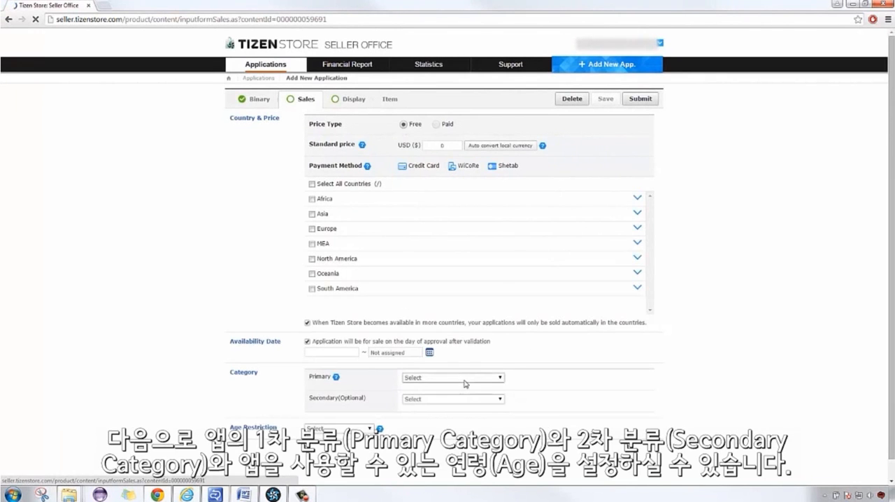
{"action": "left_click", "coordinate": [465, 377]}
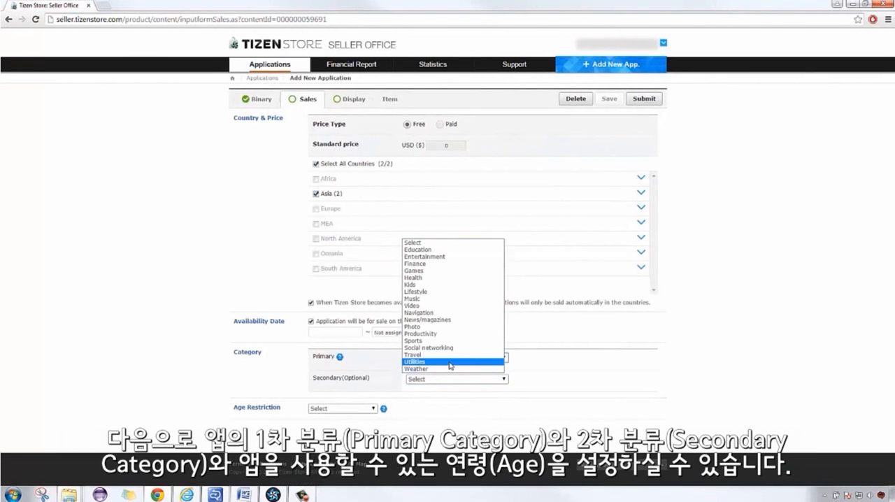
{"action": "left_click", "coordinate": [415, 361]}
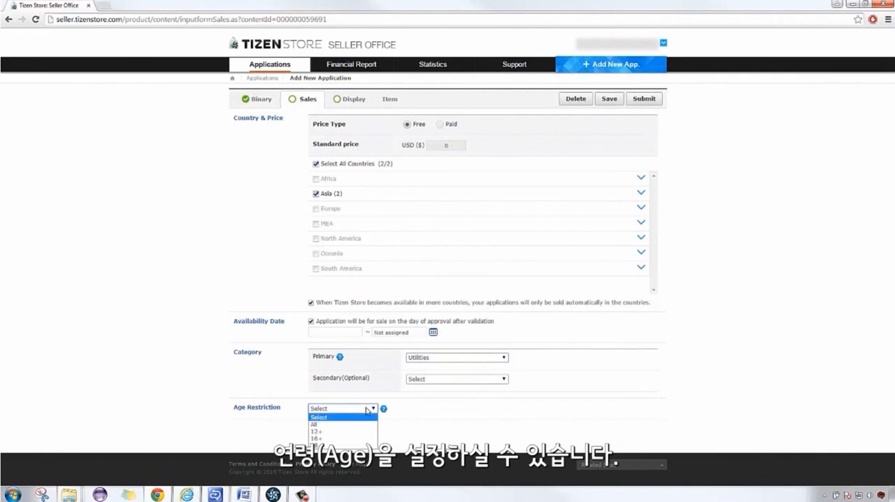
{"action": "left_click", "coordinate": [317, 425]}
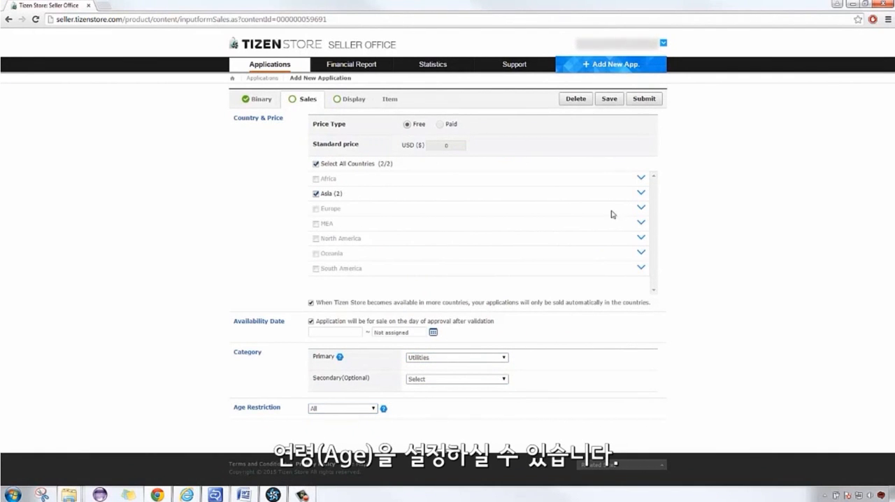
{"action": "left_click", "coordinate": [608, 98]}
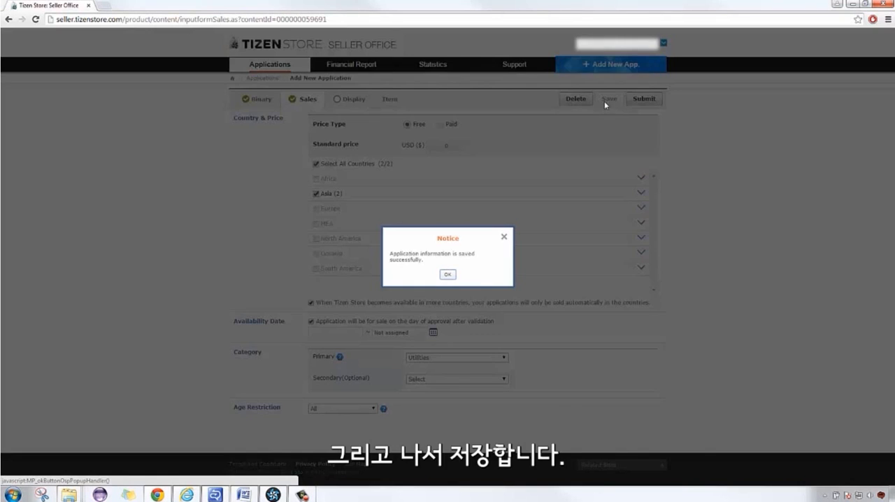
{"action": "left_click", "coordinate": [448, 274]}
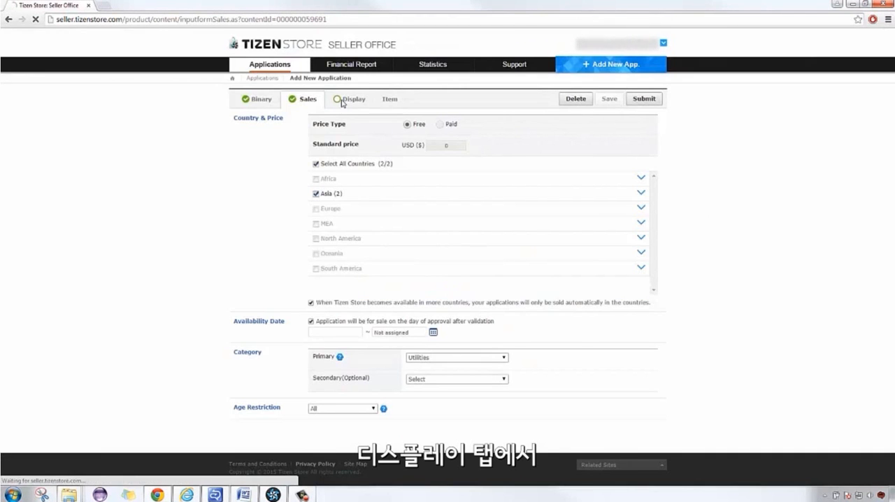
Step: On the Display step, enter the description 'Sample upload' and the tag 'sample'
{"action": "left_click", "coordinate": [354, 99]}
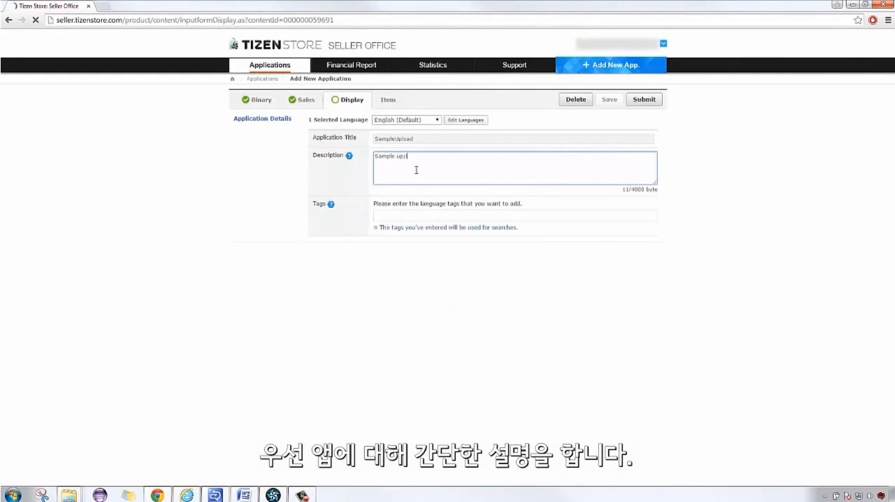
{"action": "type", "text": "load"}
{"action": "left_click", "coordinate": [514, 215]}
{"action": "type", "text": "s"}
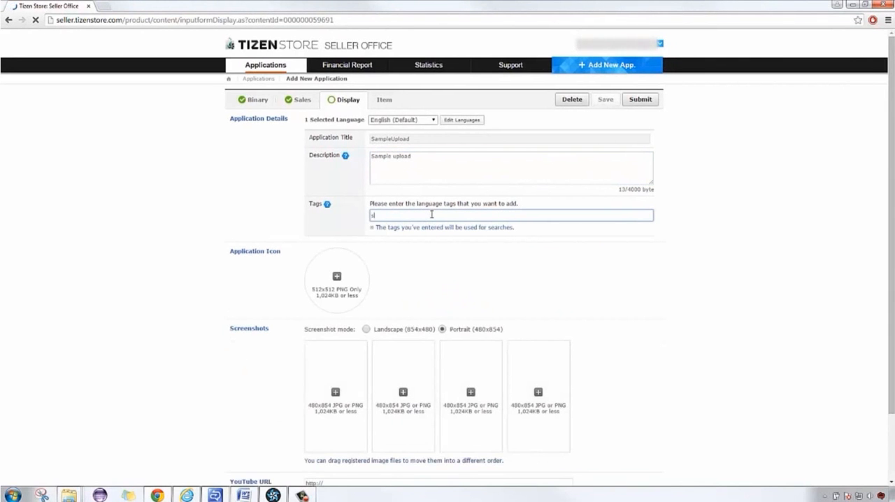
{"action": "type", "text": "ample"}
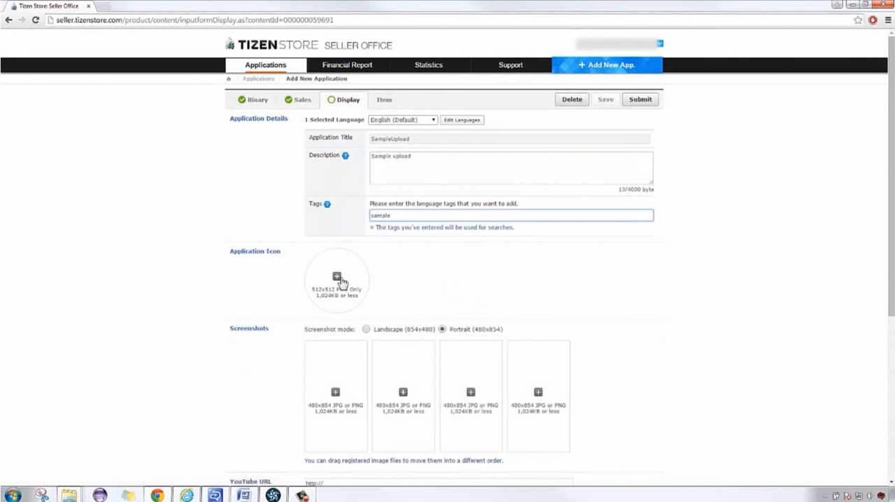
Step: Upload tizennative.png as the app icon and start adding portrait screenshots
{"action": "left_click", "coordinate": [336, 276]}
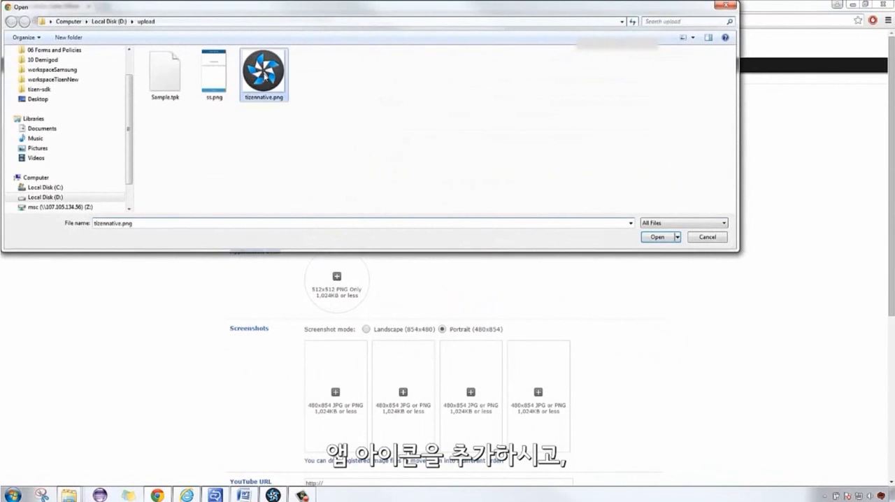
{"action": "left_click", "coordinate": [656, 236]}
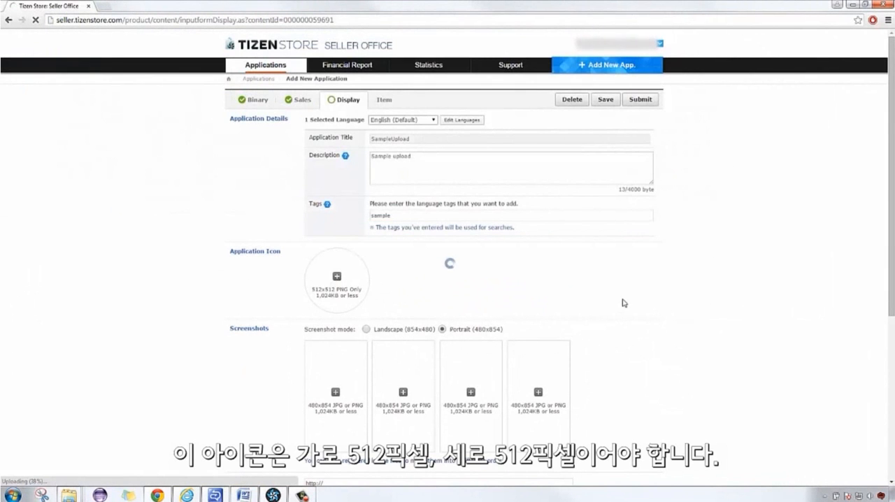
{"action": "scroll", "scroll_direction": "down", "scroll_amount": 3}
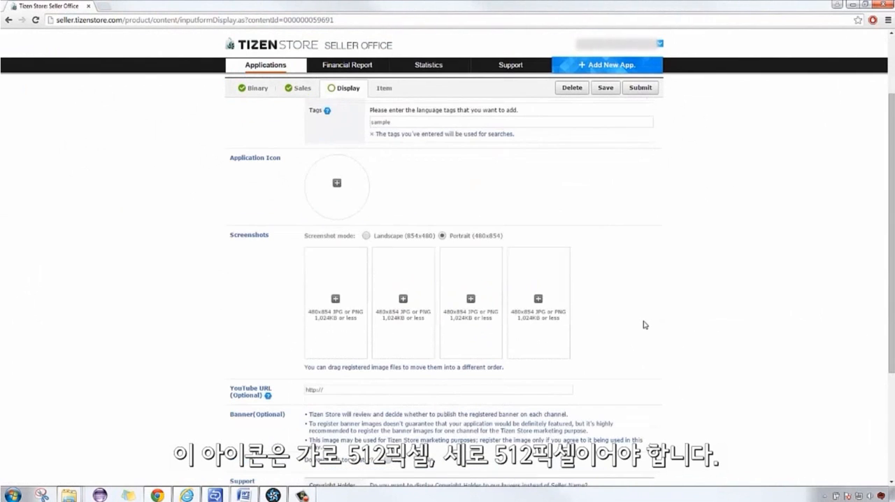
{"action": "left_click", "coordinate": [335, 182]}
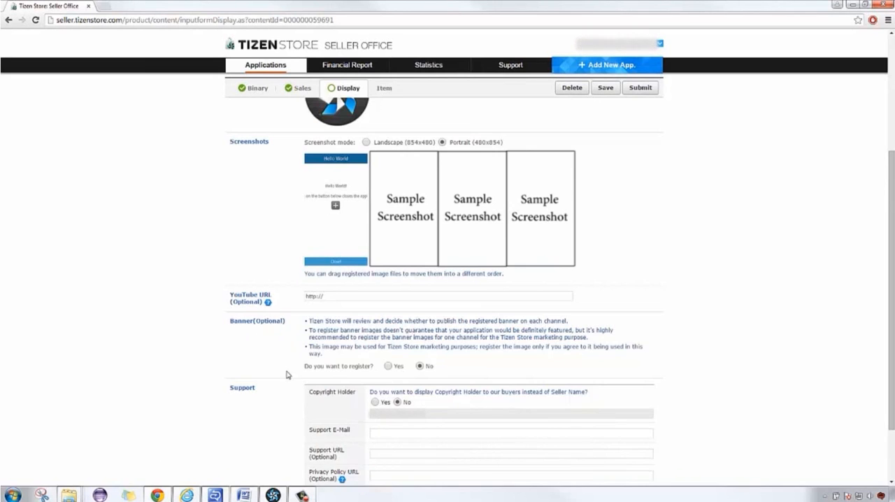
Step: Enter the support e-mail address and save the display details, acknowledging the confirmation
{"action": "scroll", "scroll_direction": "down", "scroll_amount": 3}
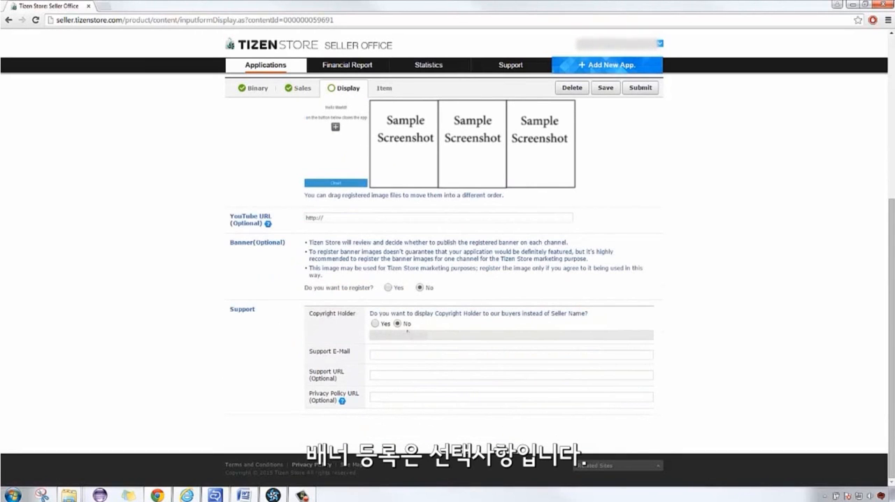
{"action": "left_click", "coordinate": [510, 354]}
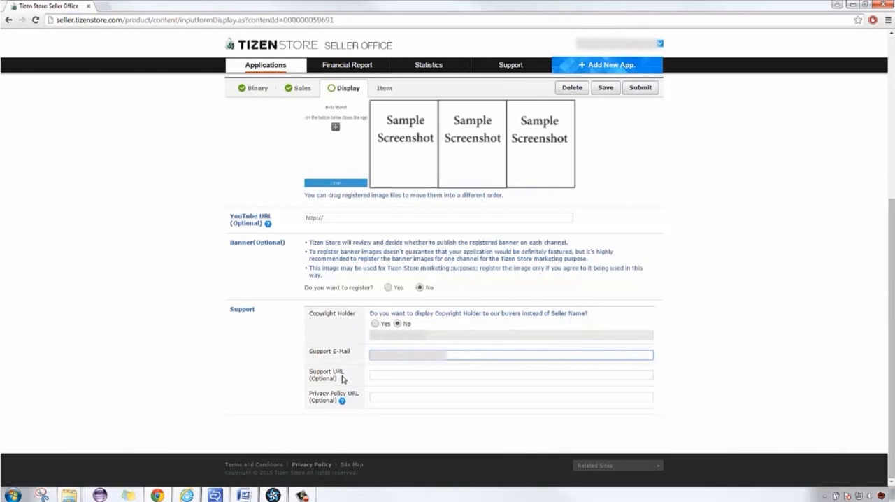
{"action": "mouse_move", "coordinate": [787, 404]}
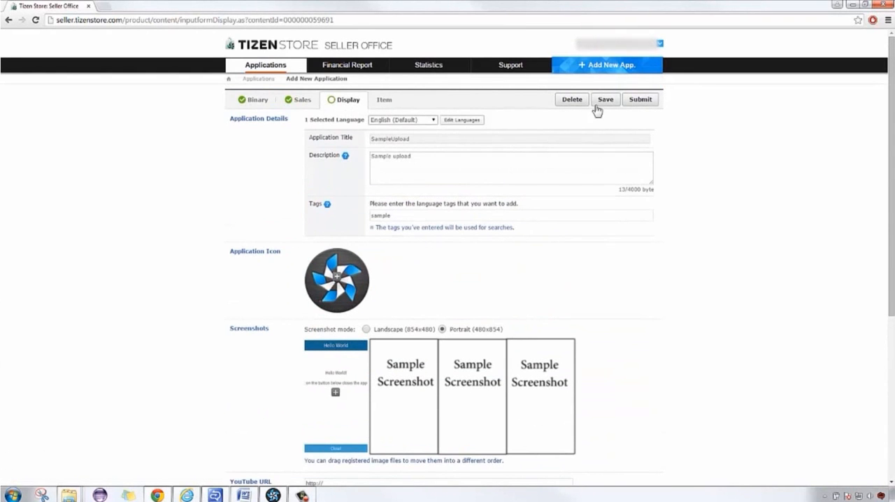
{"action": "left_click", "coordinate": [605, 98]}
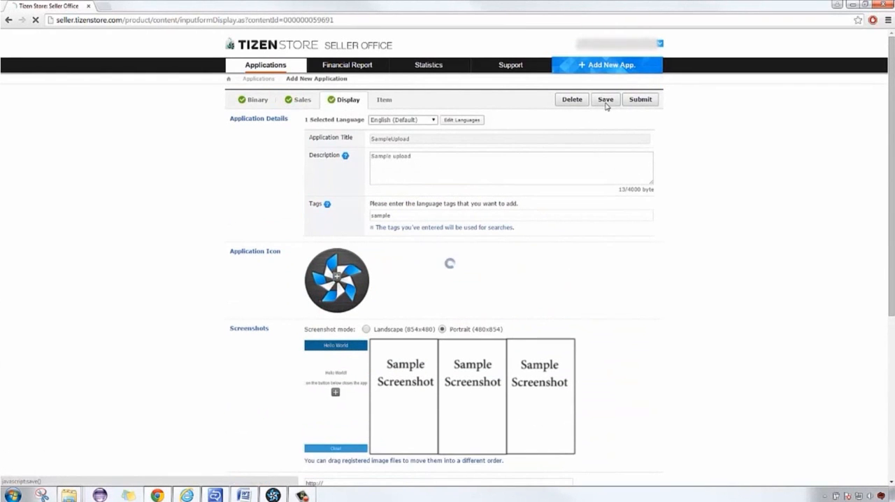
{"action": "left_click", "coordinate": [605, 98]}
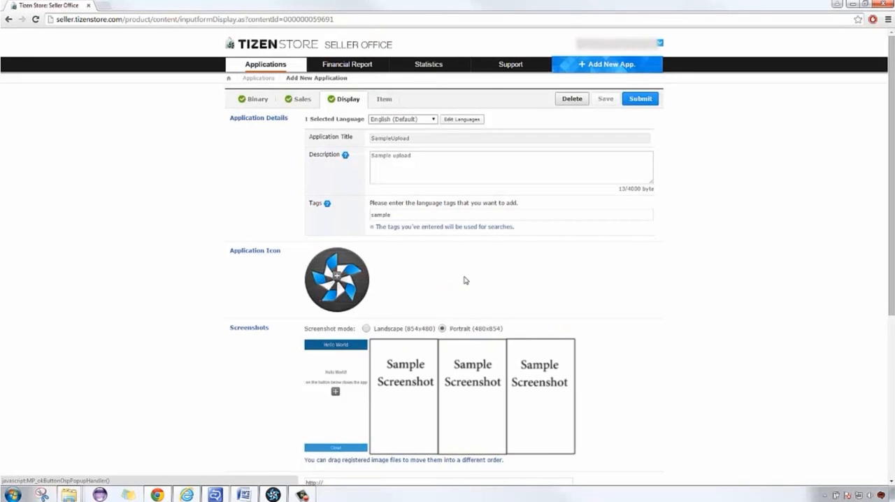
{"action": "left_click", "coordinate": [385, 98]}
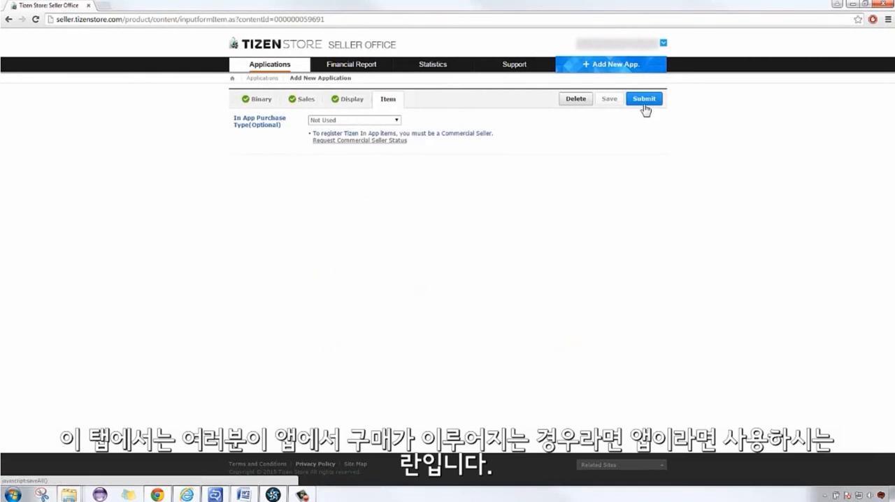
{"action": "mouse_move", "coordinate": [599, 122]}
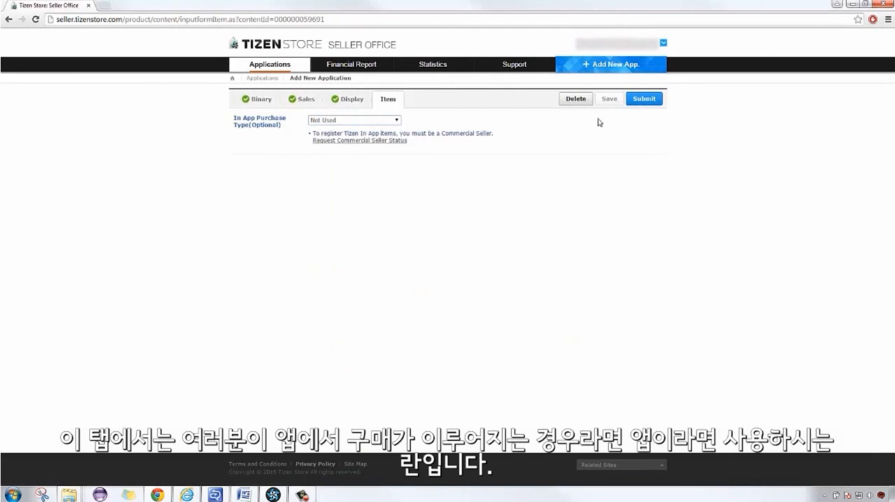
{"action": "mouse_move", "coordinate": [602, 121]}
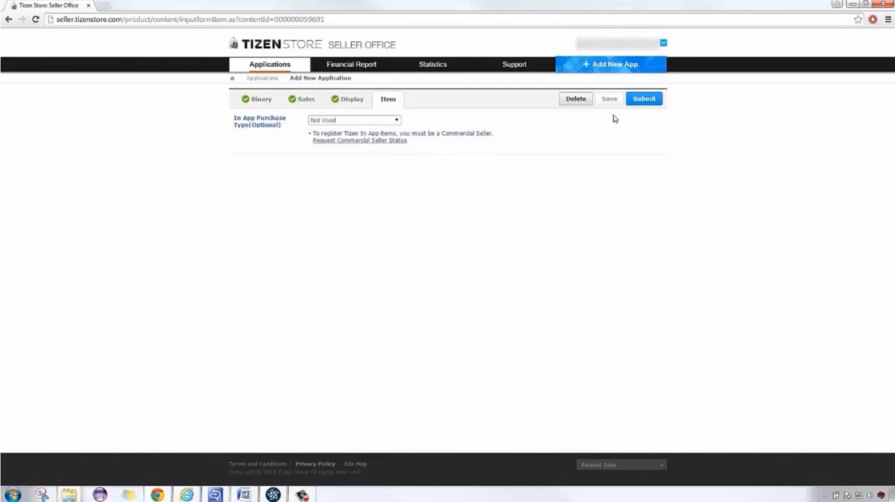
Step: Keep In App Purchase Type as Not Used and submit the app for validation
{"action": "left_click", "coordinate": [644, 98]}
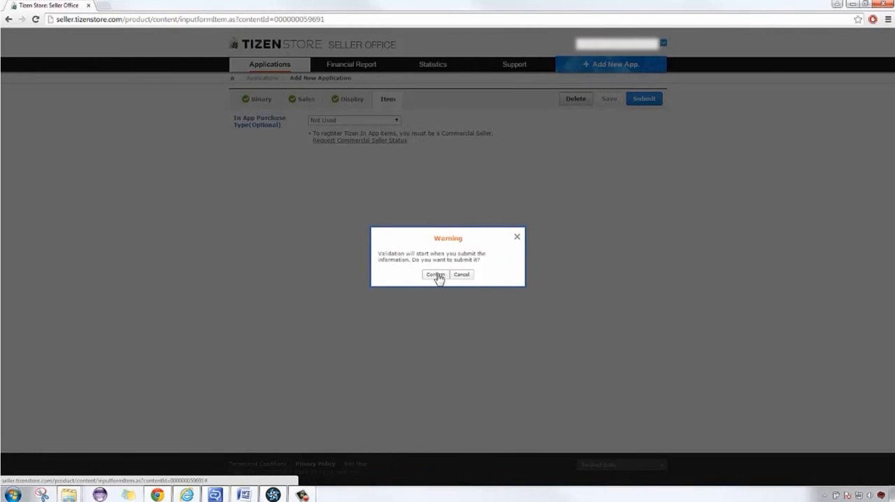
Step: Confirm the submission warning so SampleUpload is listed as free and Ready
{"action": "left_click", "coordinate": [435, 274]}
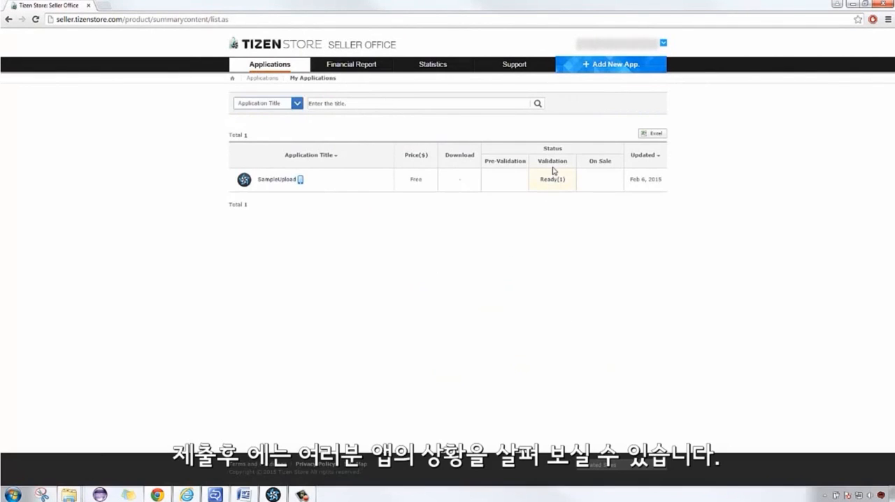
{"action": "mouse_move", "coordinate": [565, 193]}
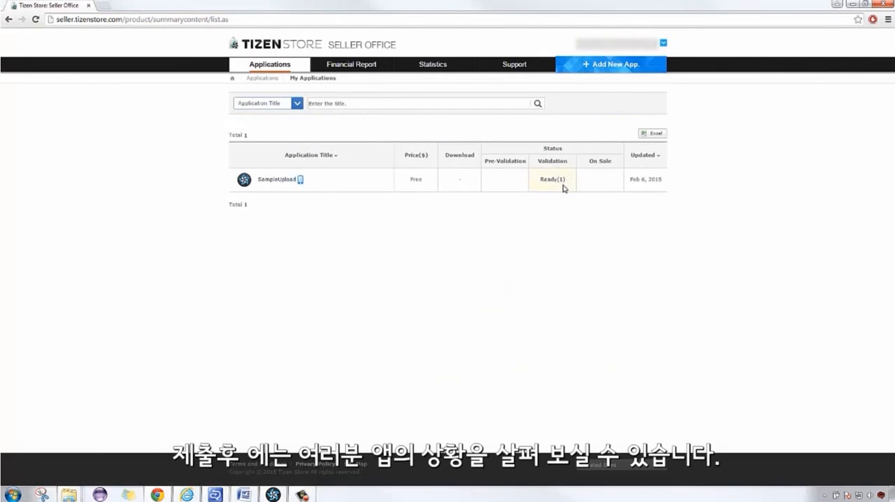
{"action": "mouse_move", "coordinate": [569, 204]}
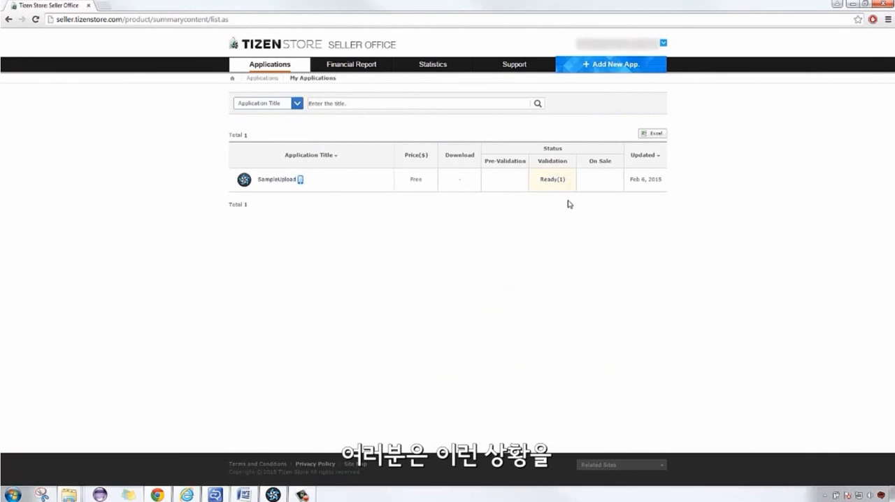
{"action": "mouse_move", "coordinate": [308, 96]}
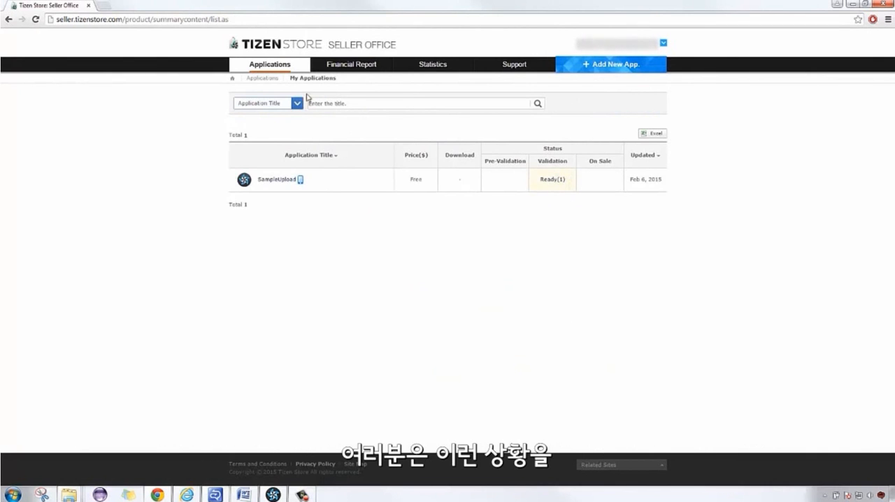
Step: Open SampleUpload's Ready entry from My Applications and view its Display tab
{"action": "left_click", "coordinate": [268, 63]}
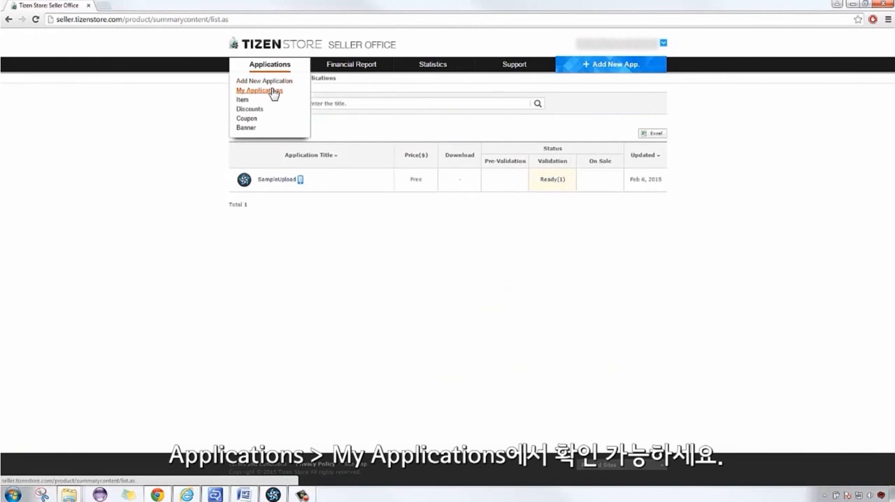
{"action": "left_click", "coordinate": [259, 90]}
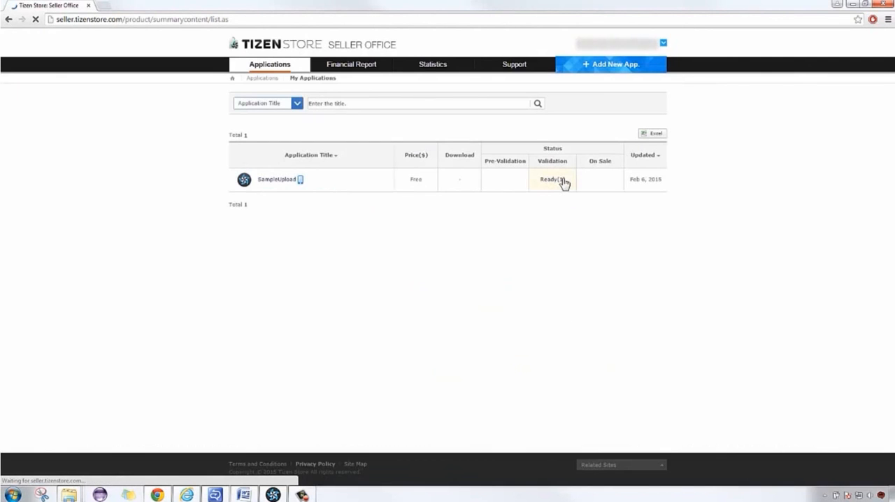
{"action": "left_click", "coordinate": [551, 180]}
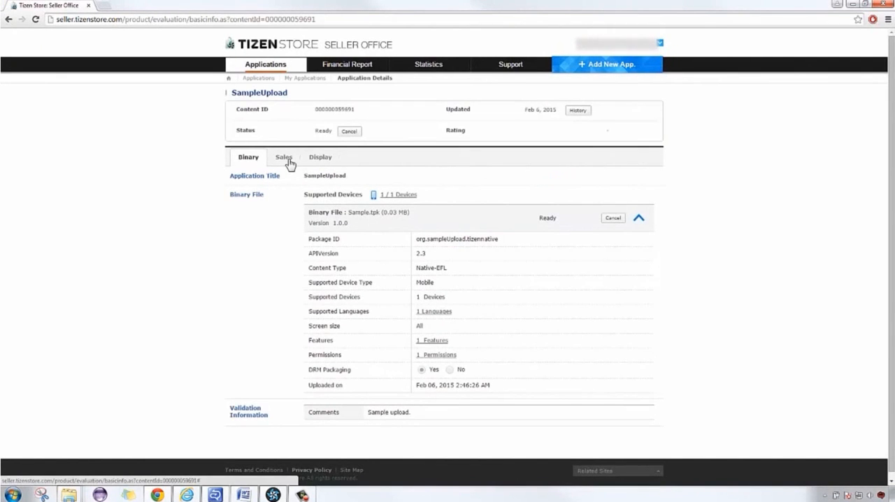
{"action": "left_click", "coordinate": [320, 156]}
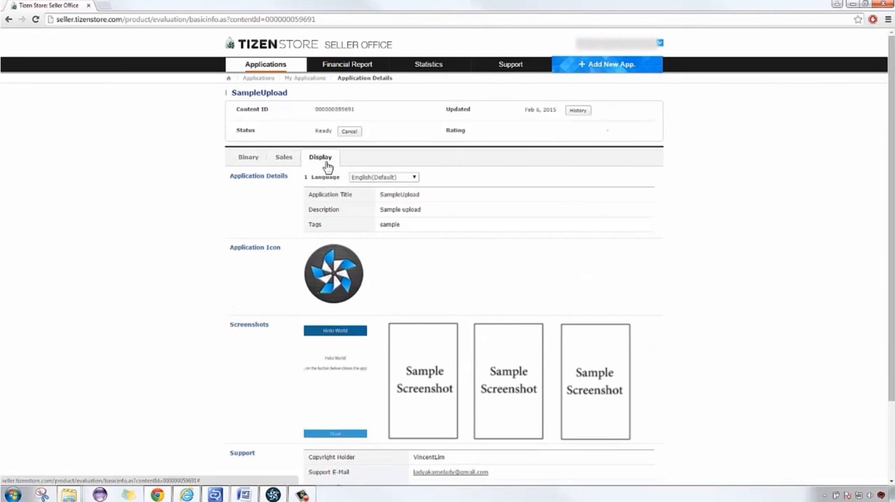